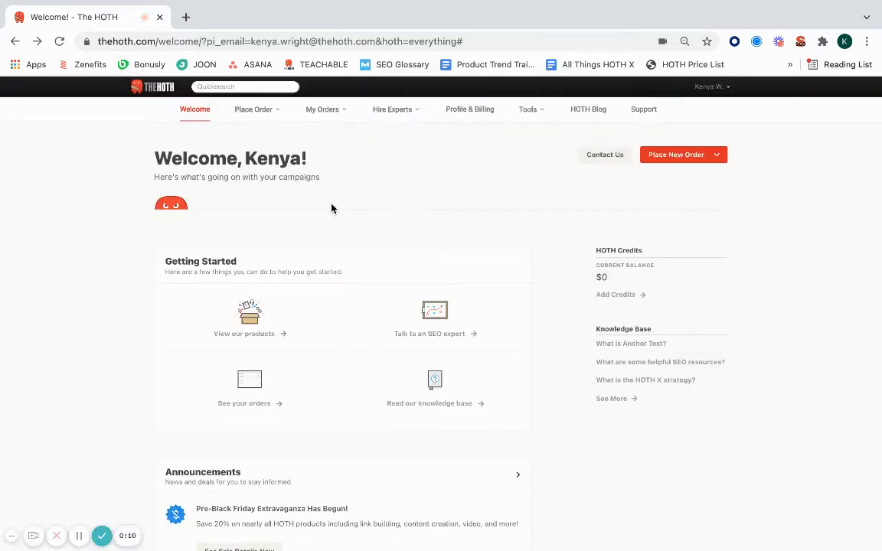
mouse_move(534, 115)
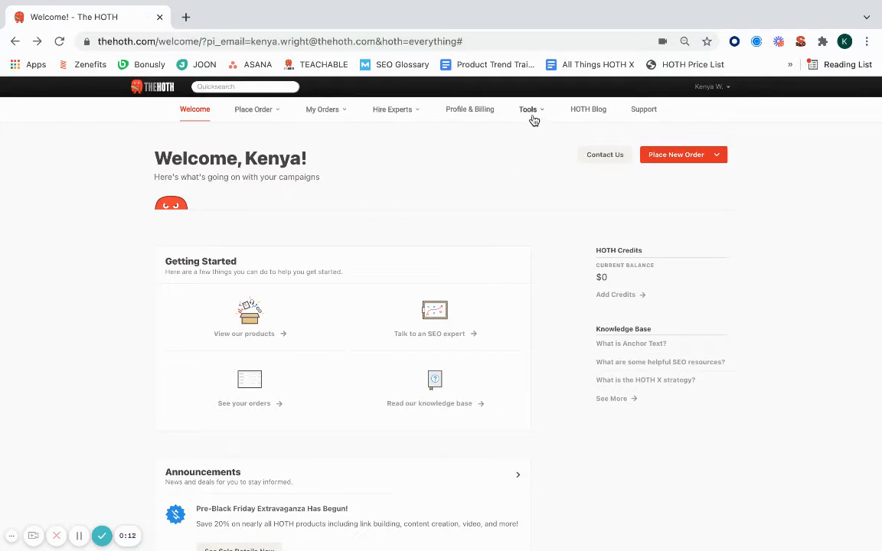
Go to The HOTH's free SEO tools page from the Tools menu
click(528, 109)
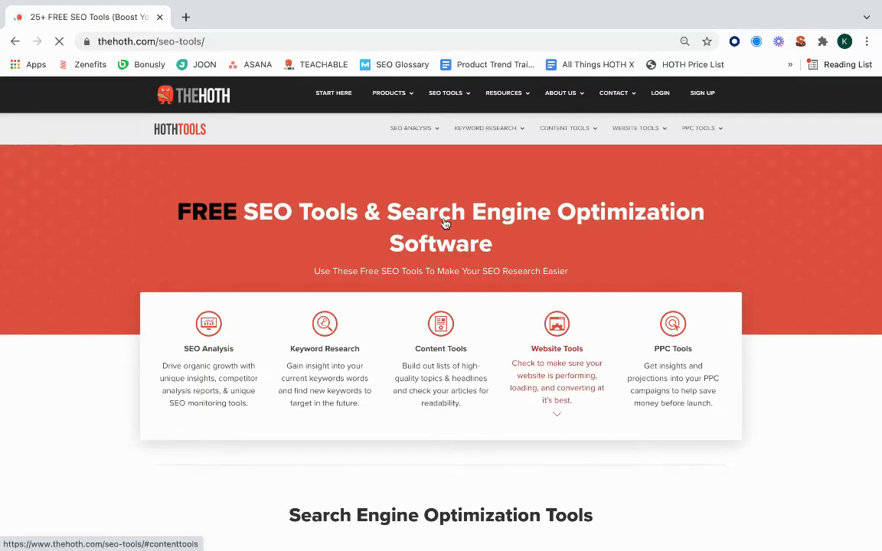
Jump to the SEO Analysis section and open the free SEO Checker Tool
click(411, 127)
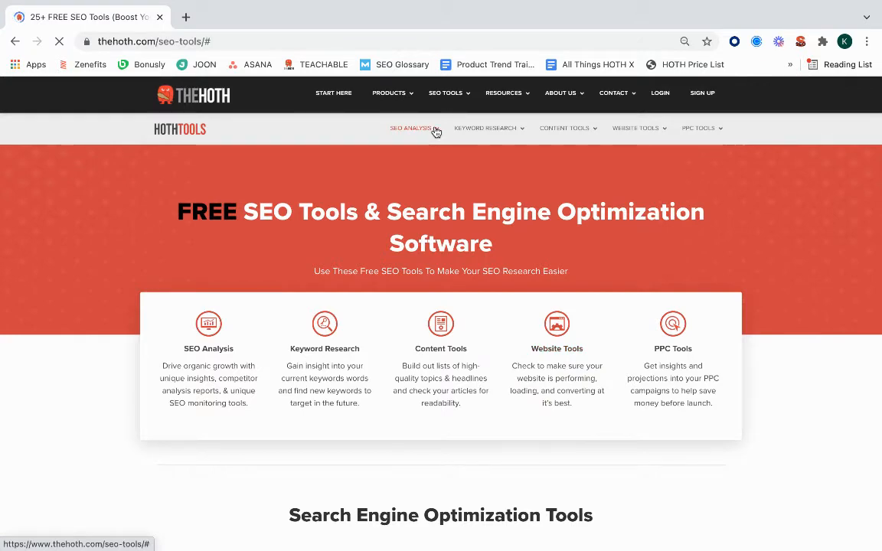
click(411, 128)
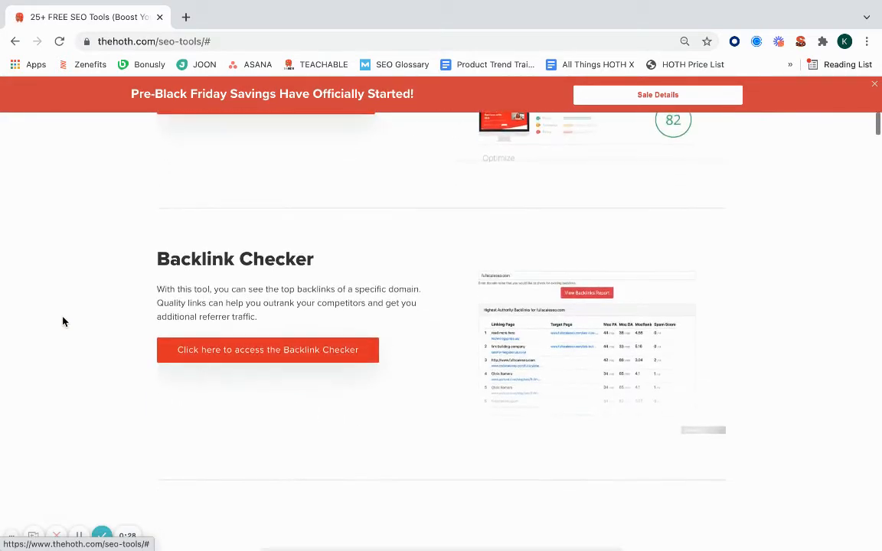
scroll(up, 3)
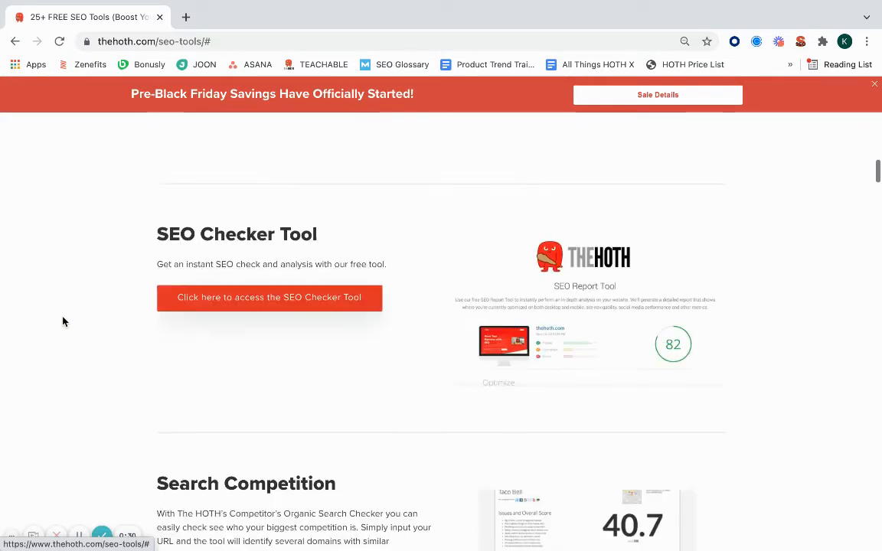
click(269, 297)
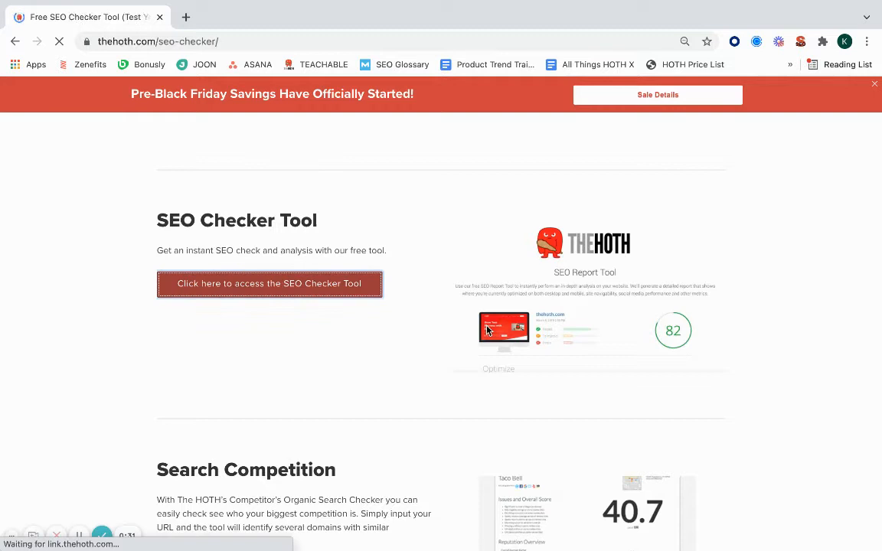
click(268, 283)
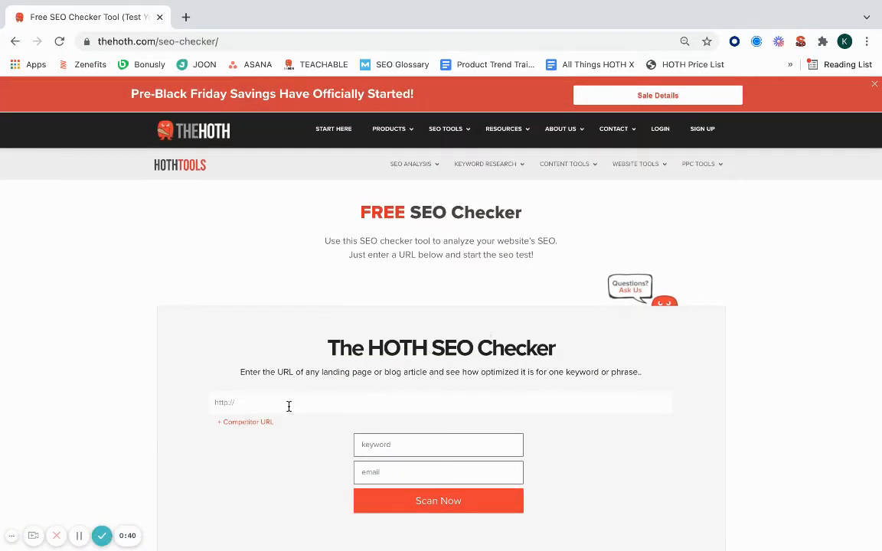
text(http://thehoth.com)
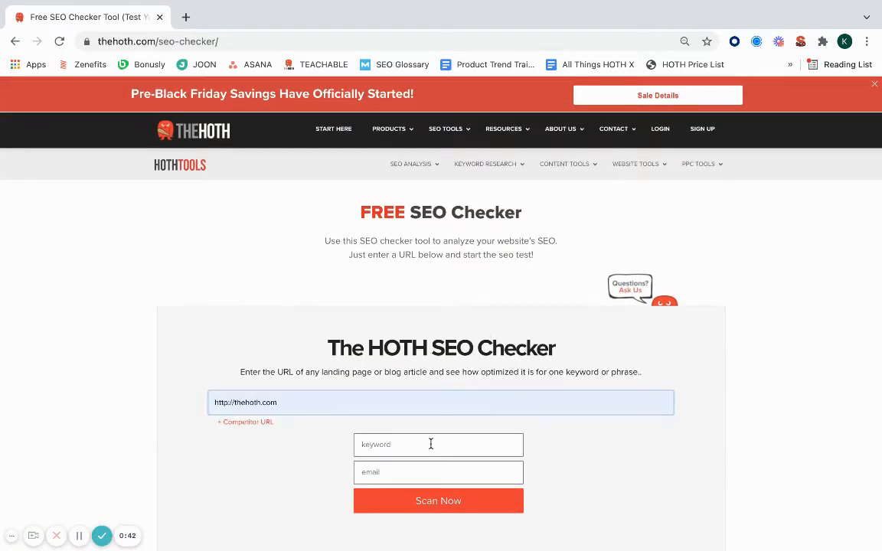
text(seo)
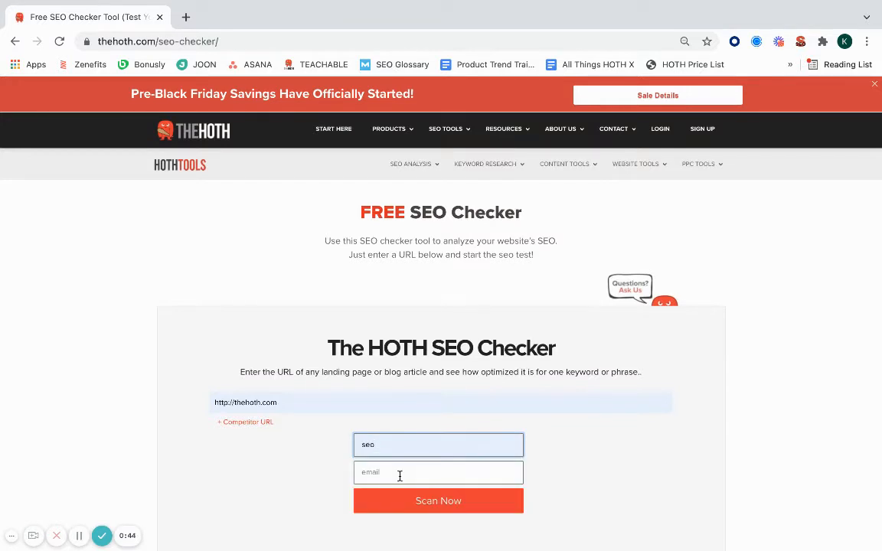
click(438, 472)
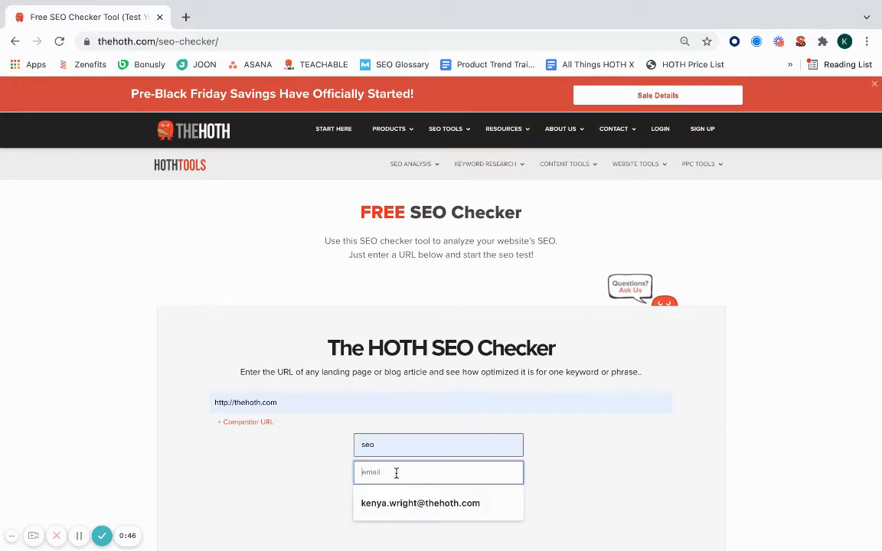
click(420, 503)
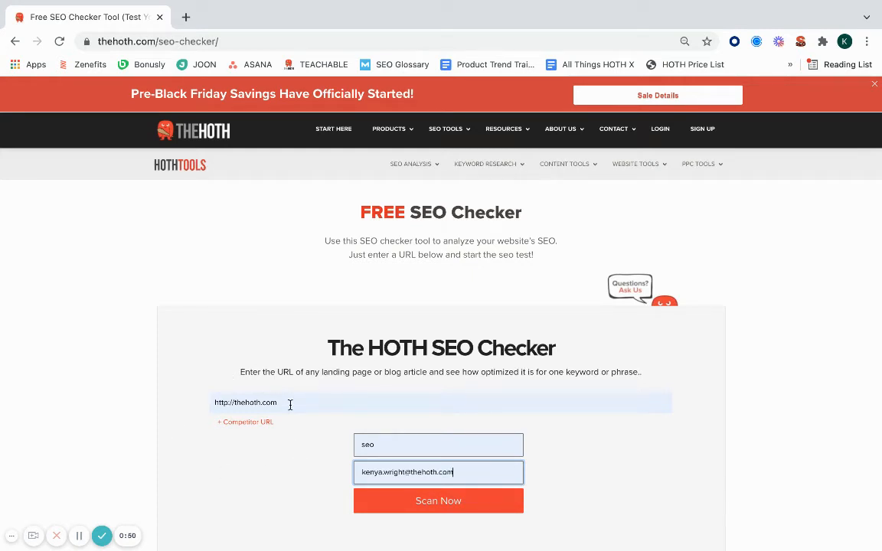
mouse_move(473, 495)
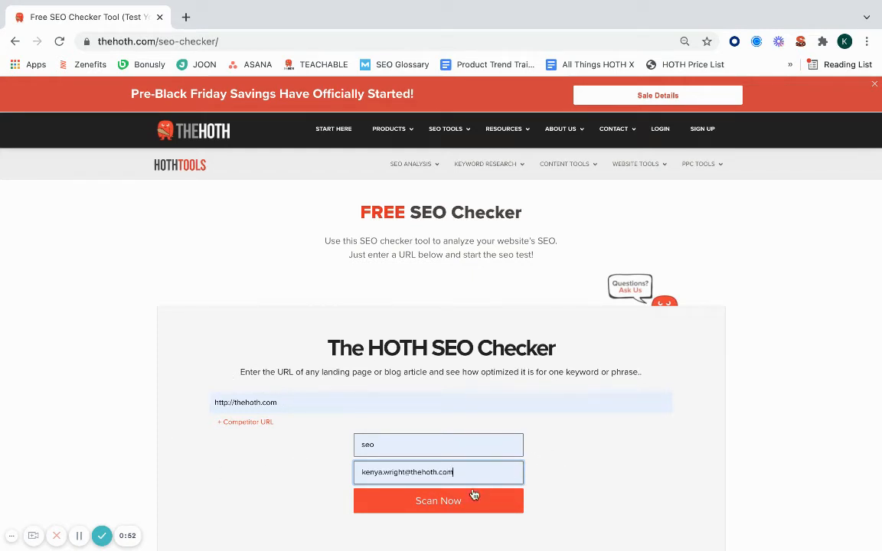
click(438, 501)
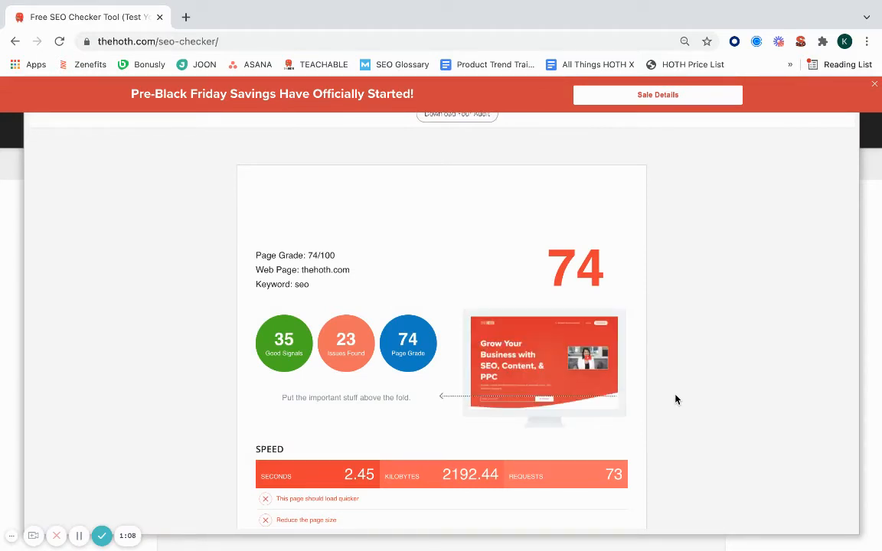
mouse_move(562, 308)
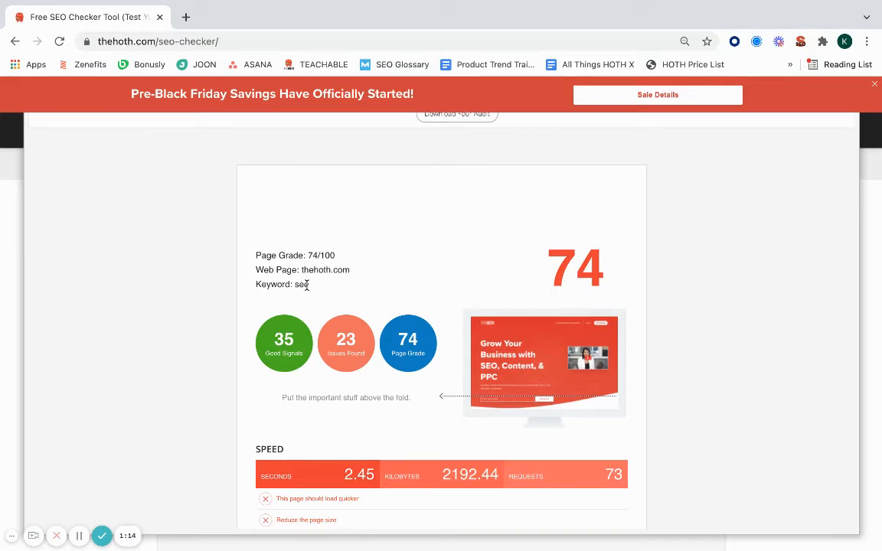
mouse_move(309, 290)
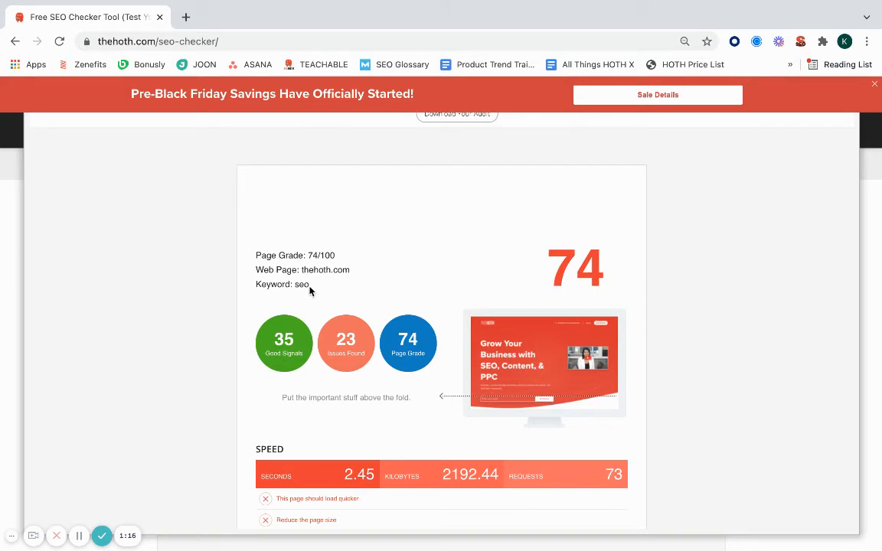
mouse_move(437, 316)
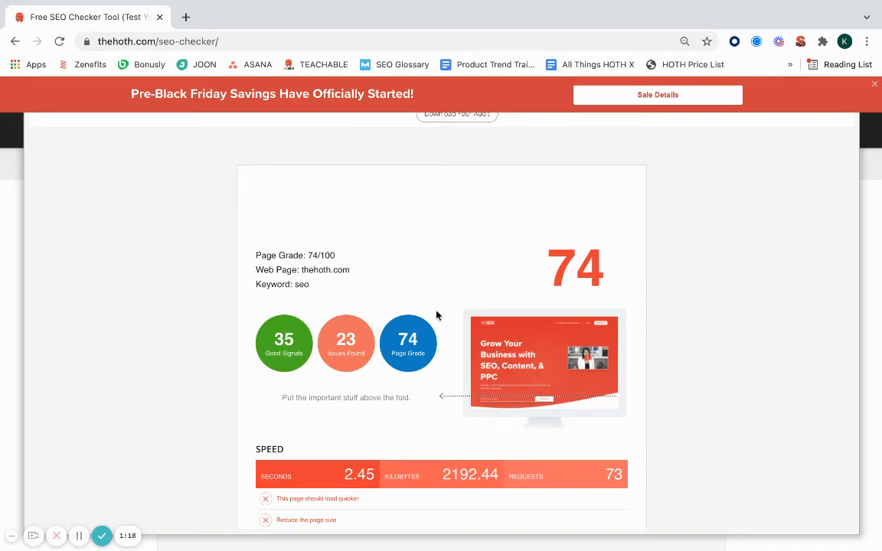
Review grade 74, 35 good signals and 23 issues, then scroll through Speed to URL
scroll(down, 3)
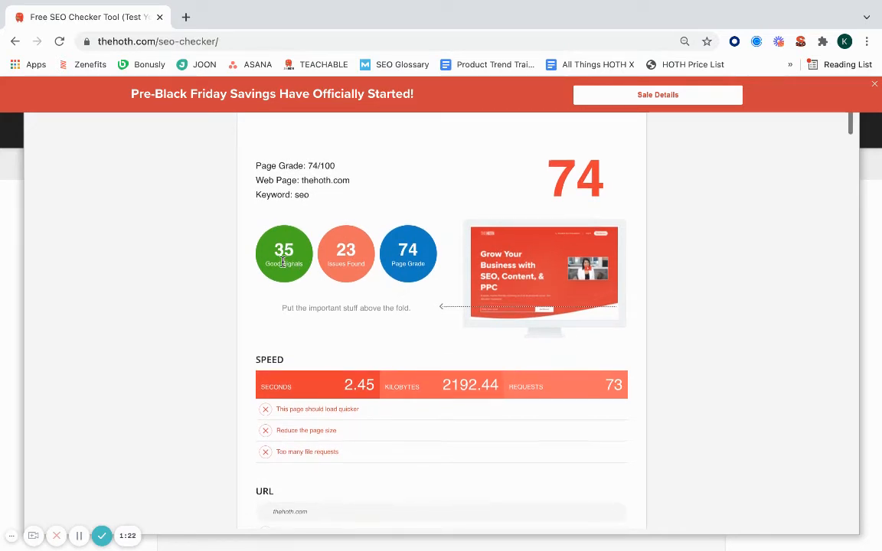
mouse_move(314, 366)
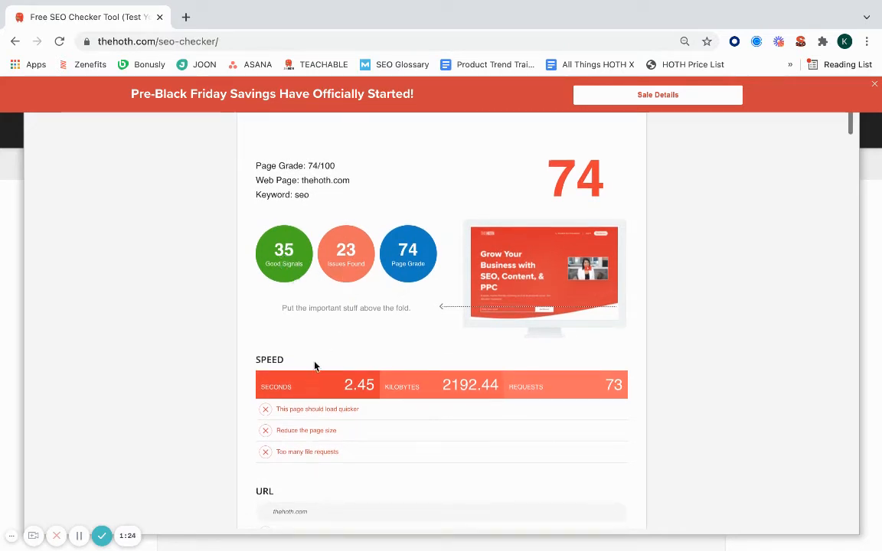
mouse_move(352, 364)
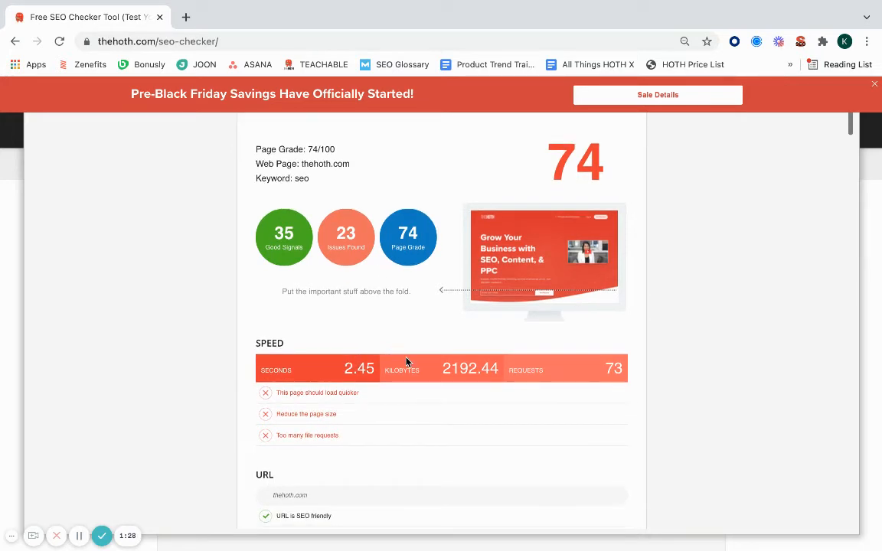
scroll(down, 3)
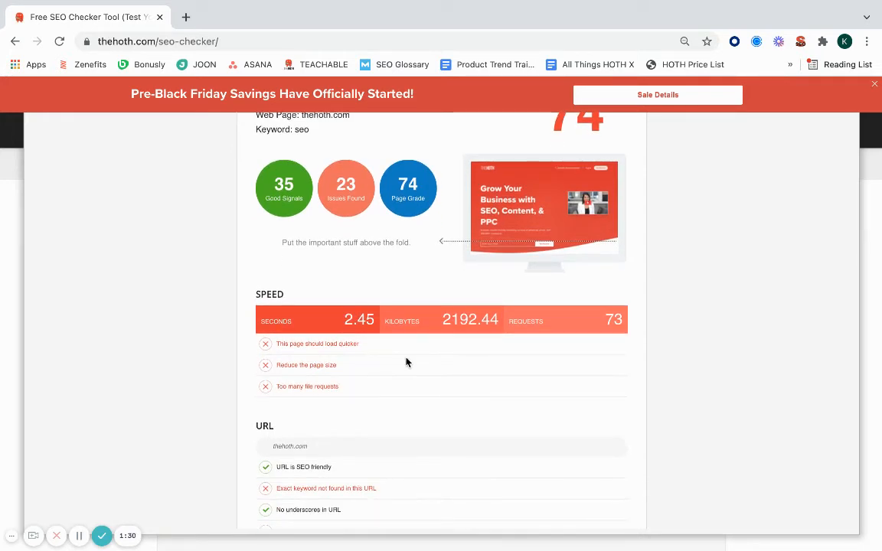
mouse_move(458, 357)
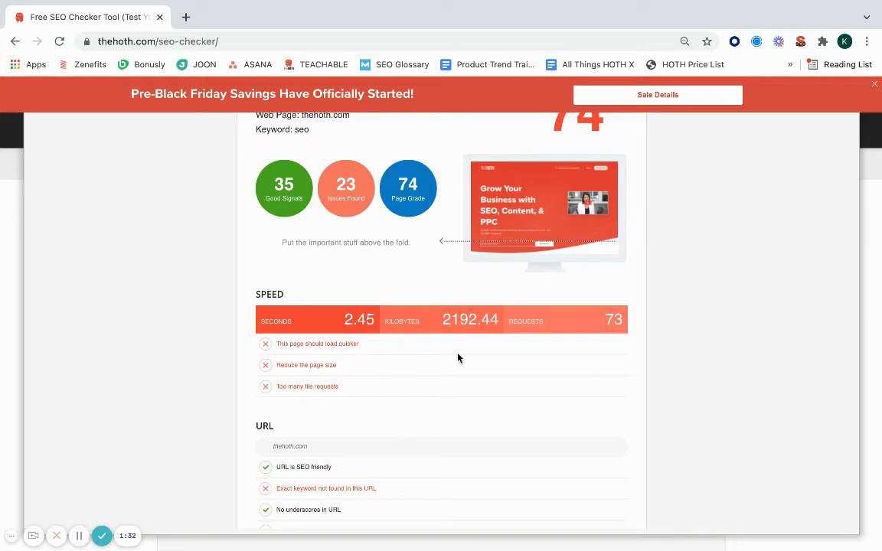
Scroll through Title, Description, Image, Top 5 Words and Heading results to Copy Analysis
scroll(down, 3)
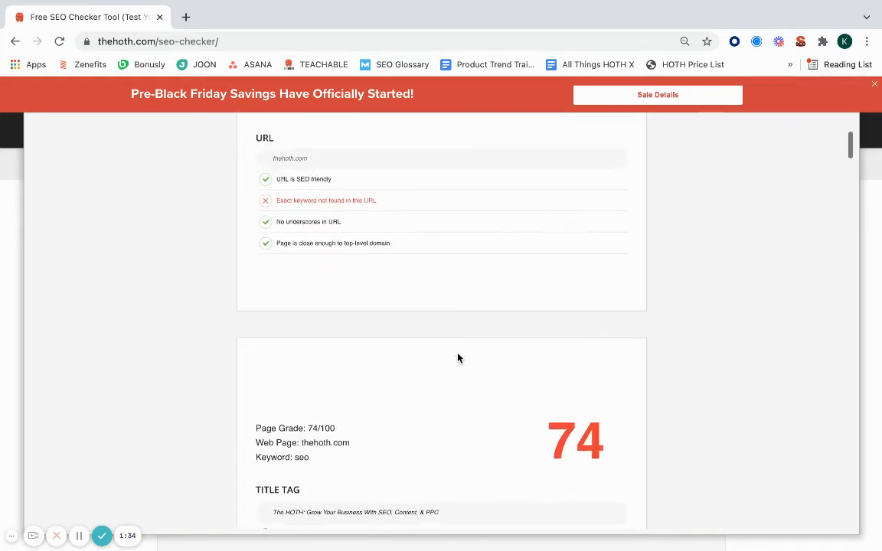
scroll(down, 3)
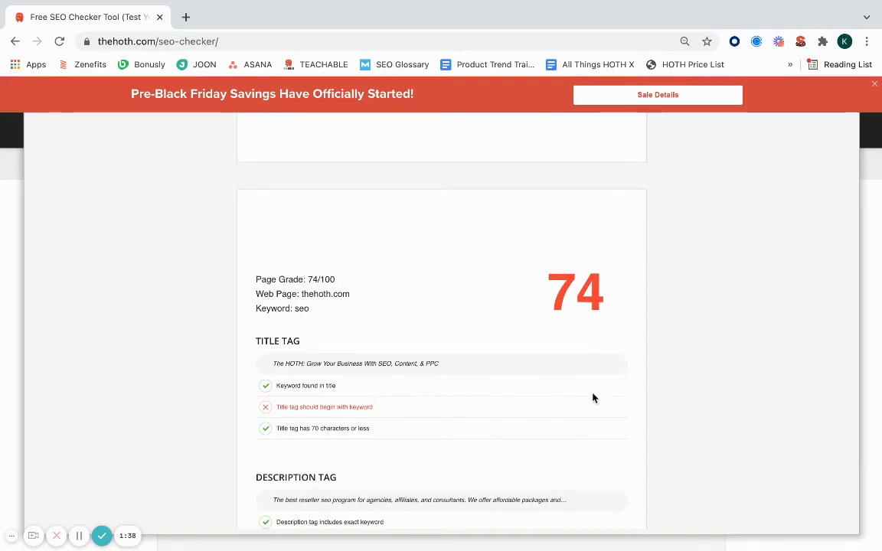
scroll(down, 3)
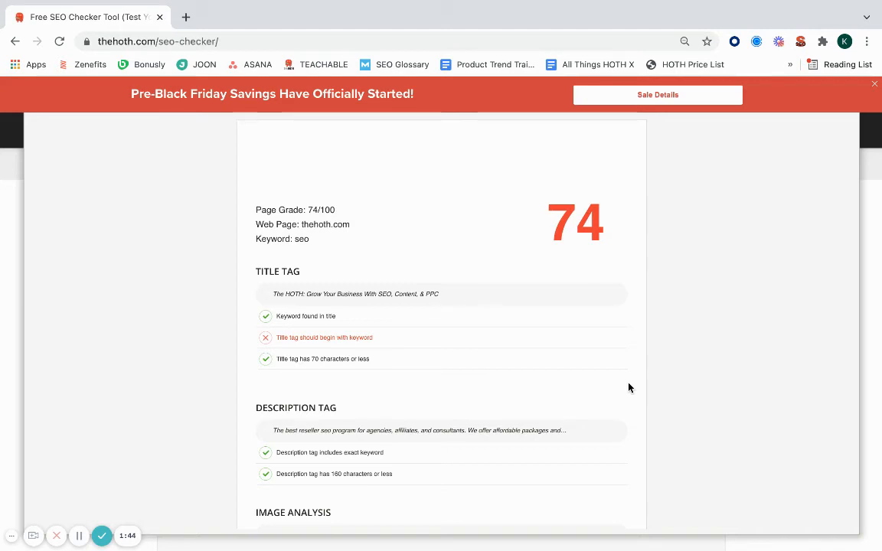
scroll(down, 3)
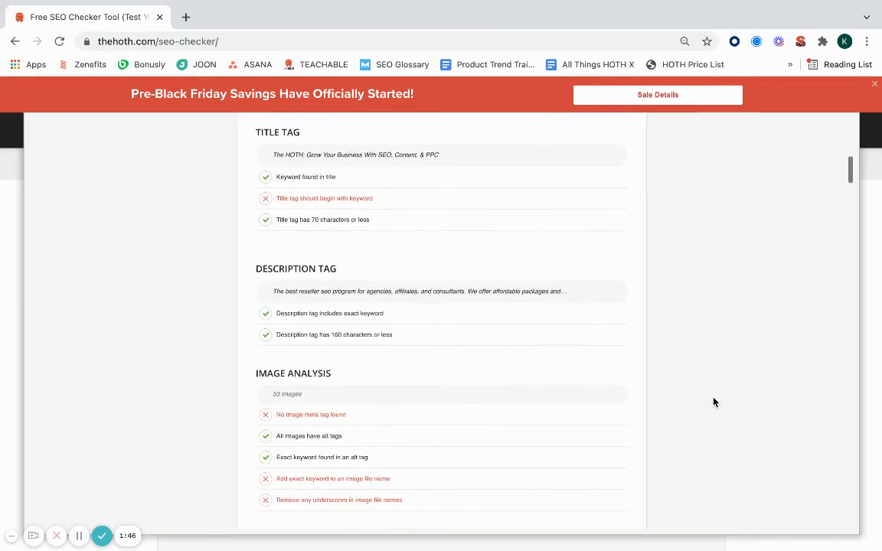
scroll(down, 3)
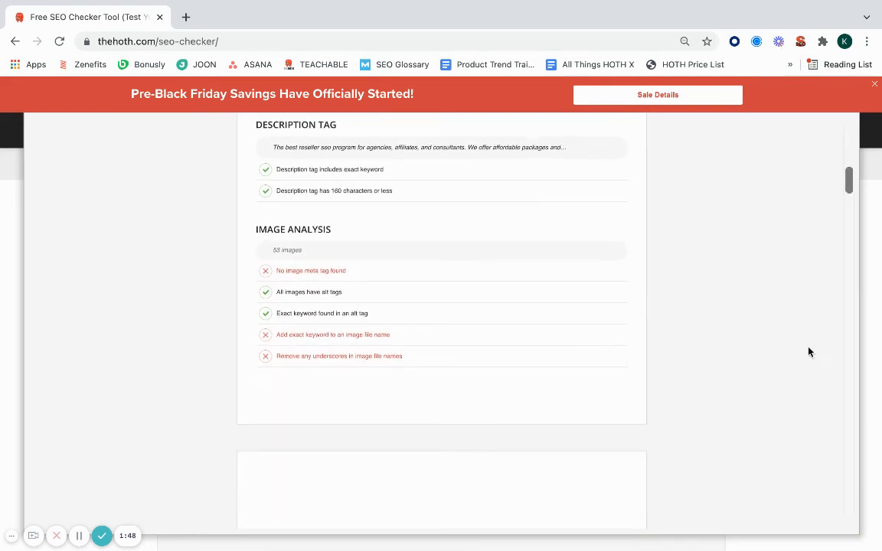
scroll(up, 3)
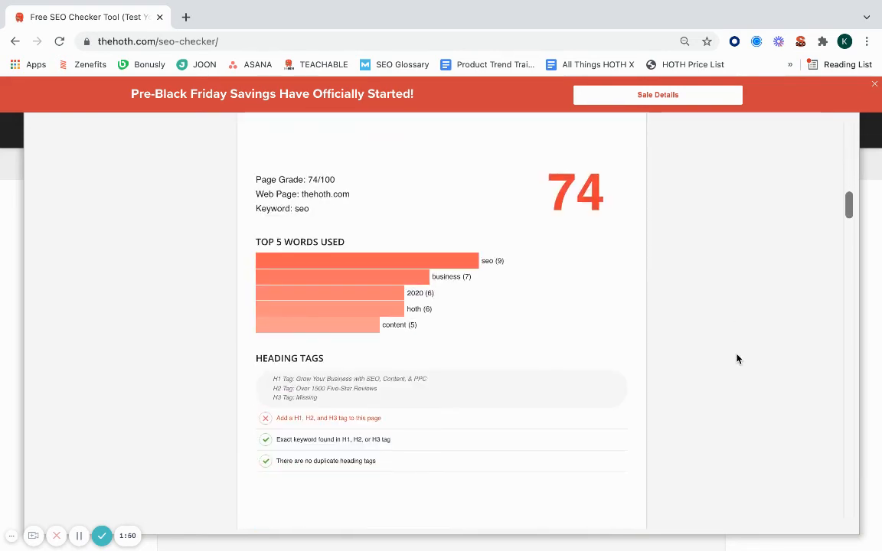
scroll(down, 3)
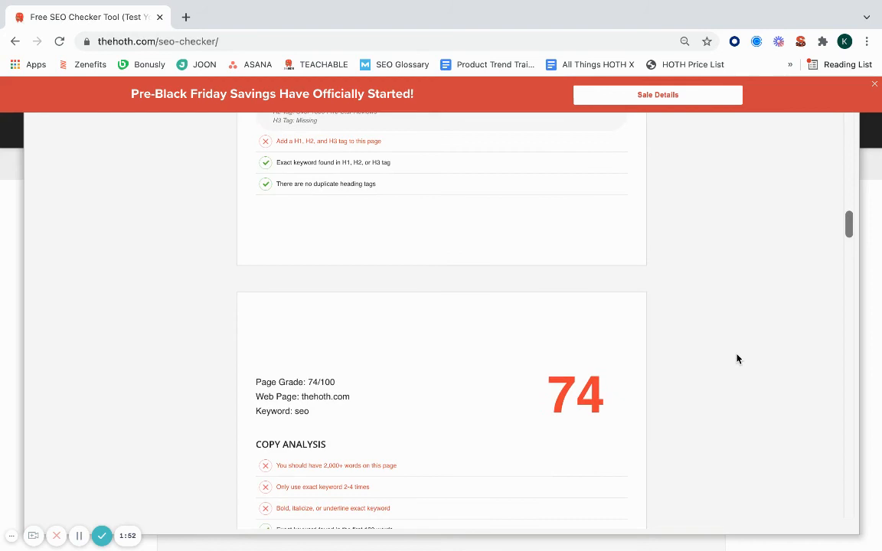